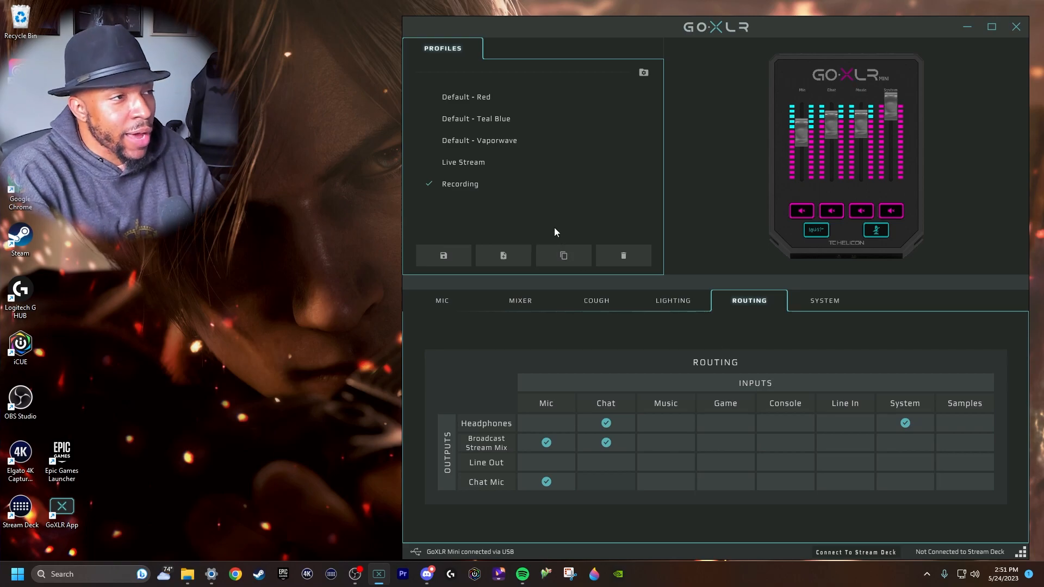
mouse_move(483, 168)
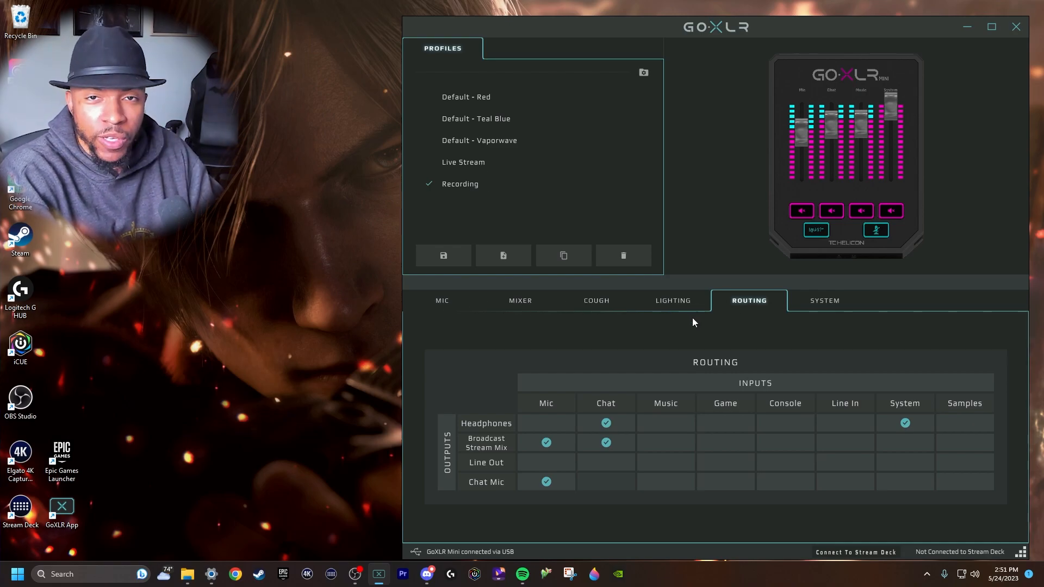
mouse_move(478, 165)
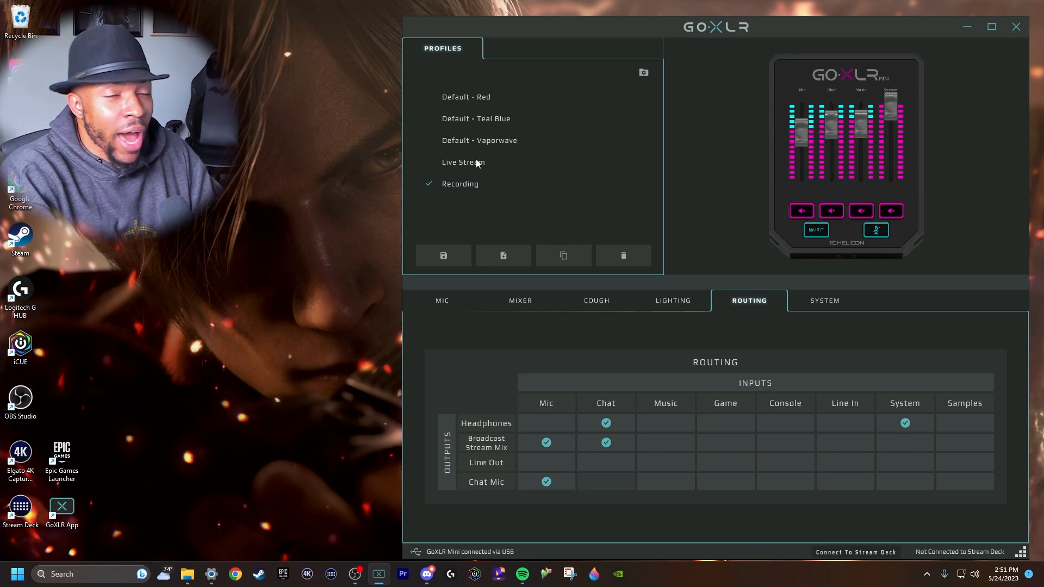
mouse_move(461, 189)
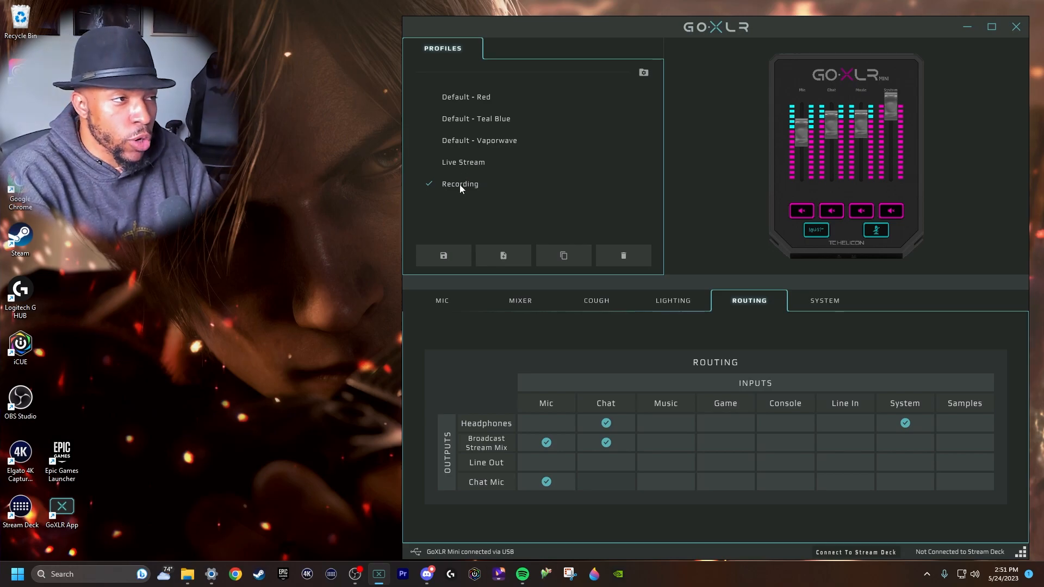
mouse_move(581, 275)
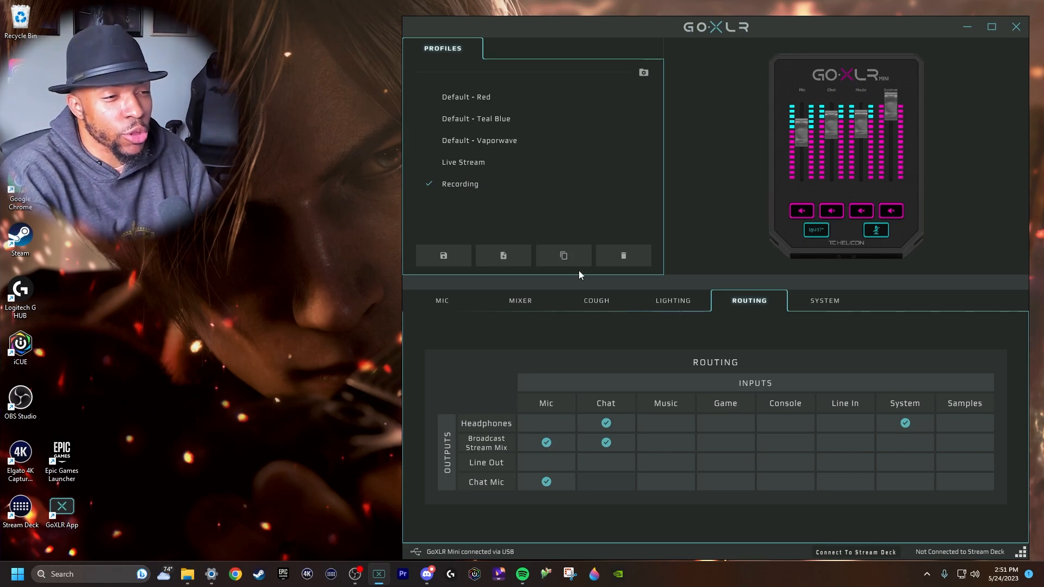
mouse_move(728, 332)
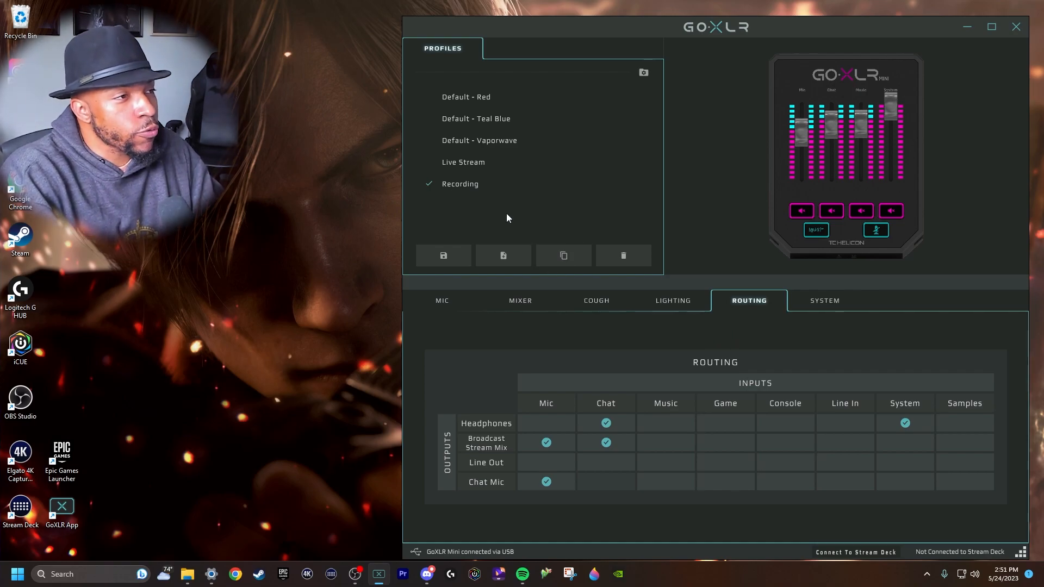
mouse_move(472, 187)
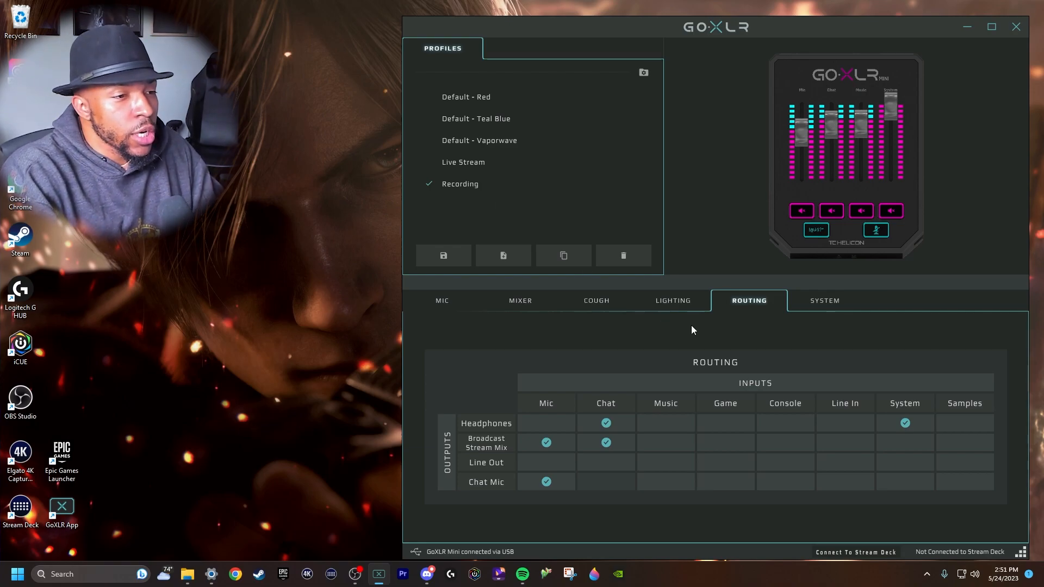
mouse_move(694, 375)
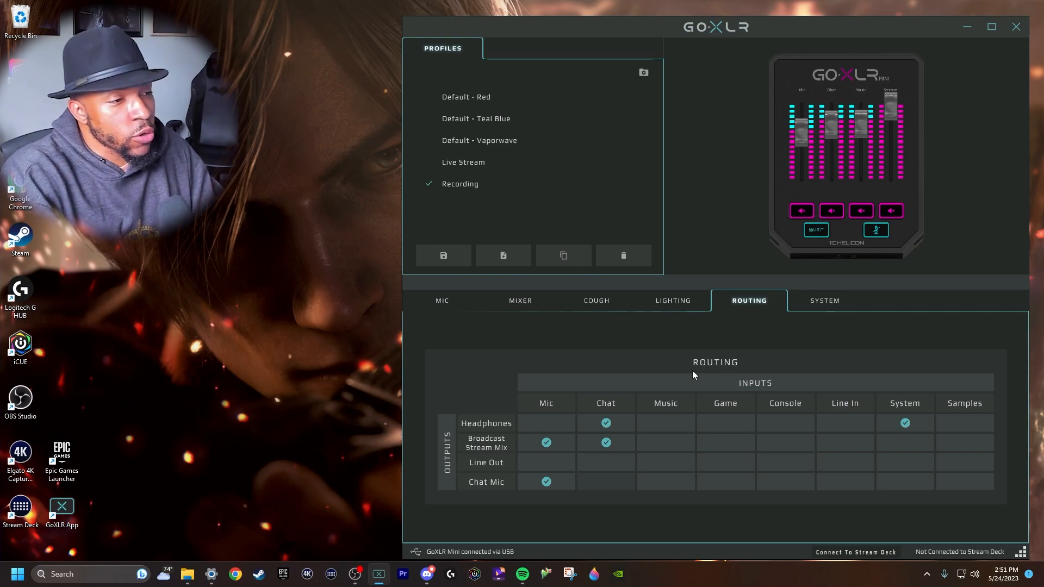
mouse_move(561, 411)
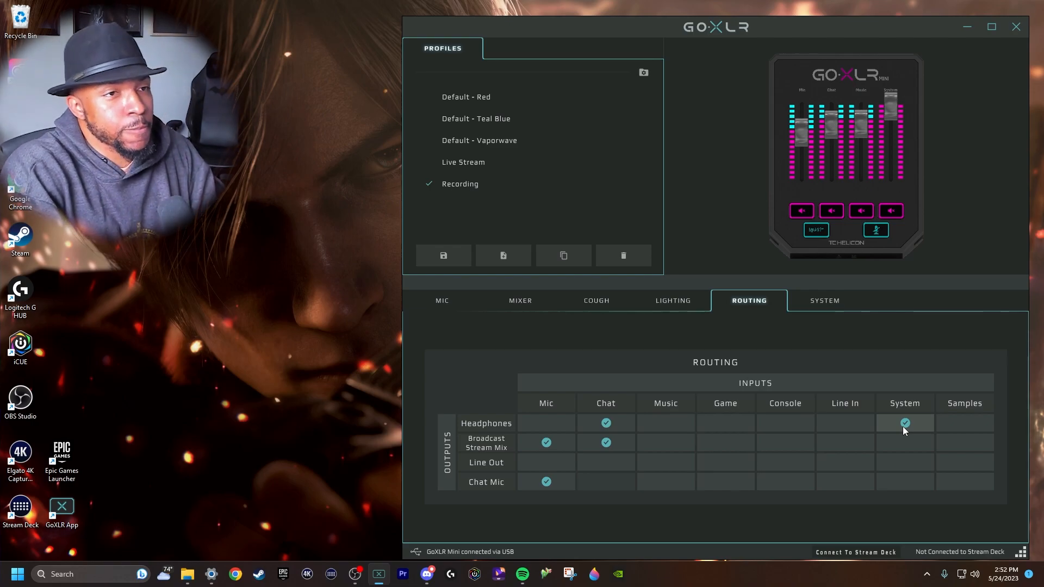
Bring the OBS Studio window to the front to see the Game Audio and GO XLR mixer channels.
left_click(359, 574)
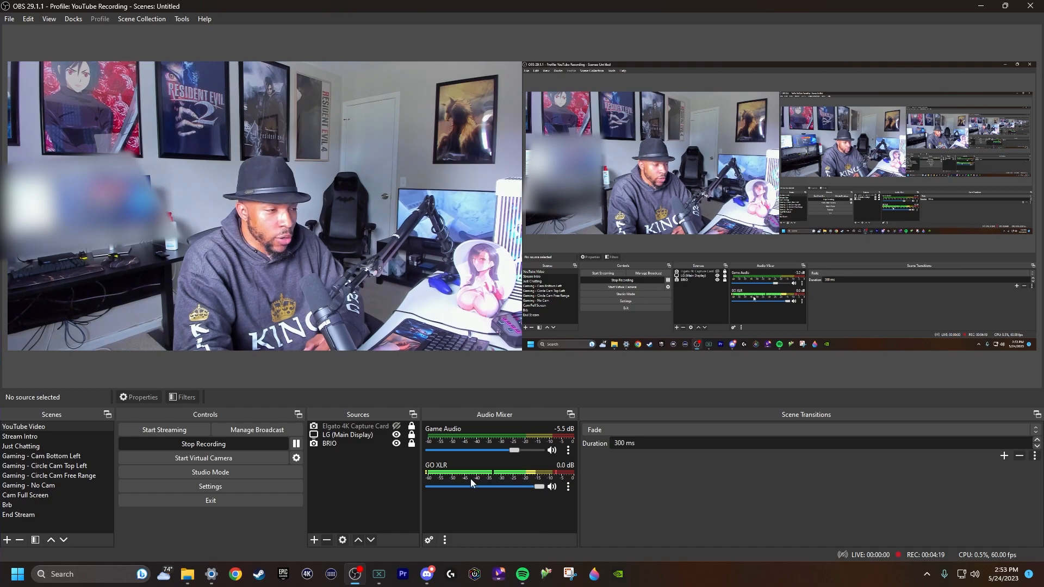
mouse_move(496, 527)
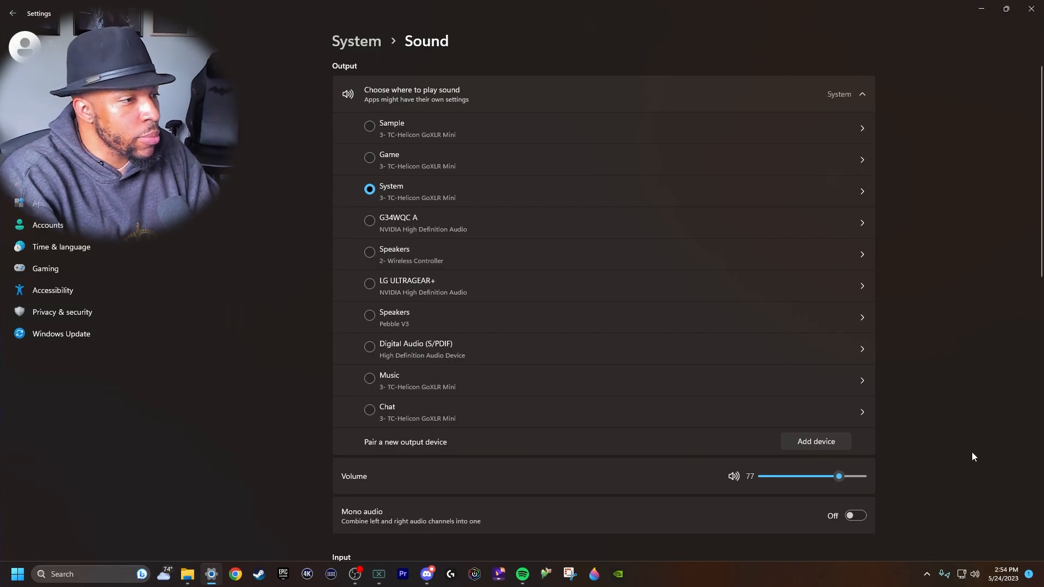
Show the per-app Volume mixer in Sound settings and expand Steam's audio device options.
scroll("down", 3)
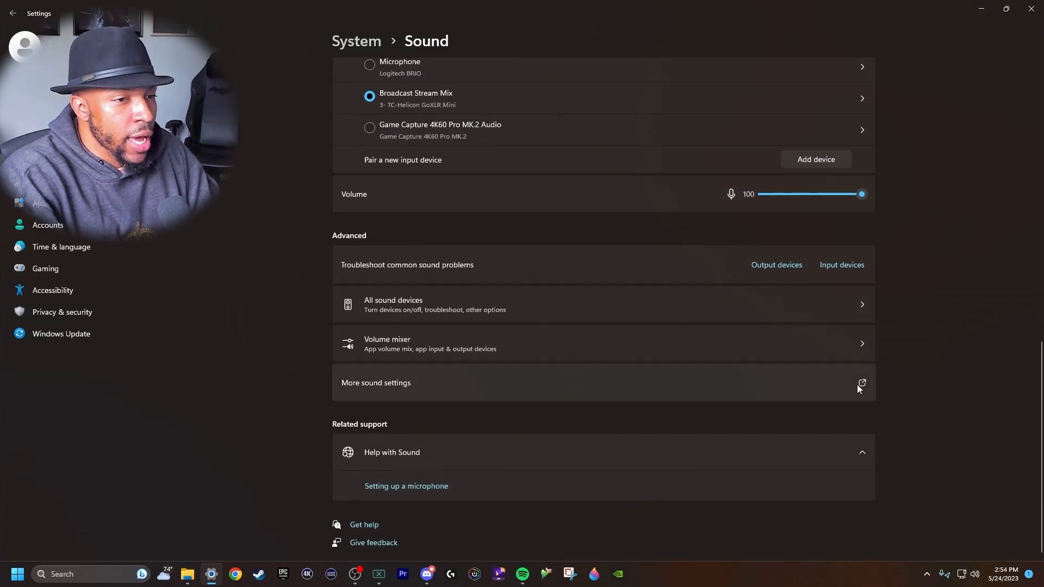
left_click(387, 342)
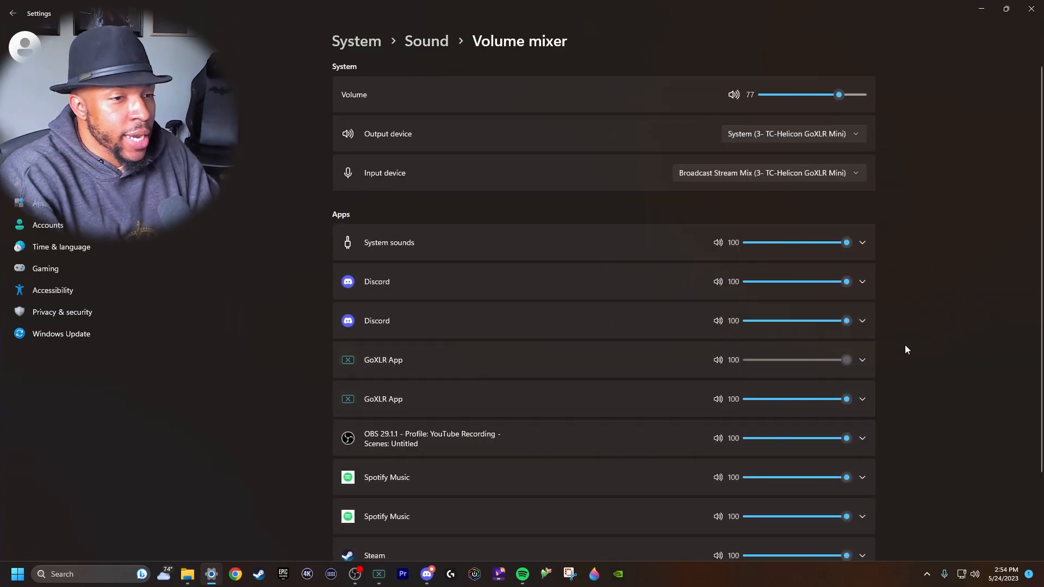
scroll("down", 3)
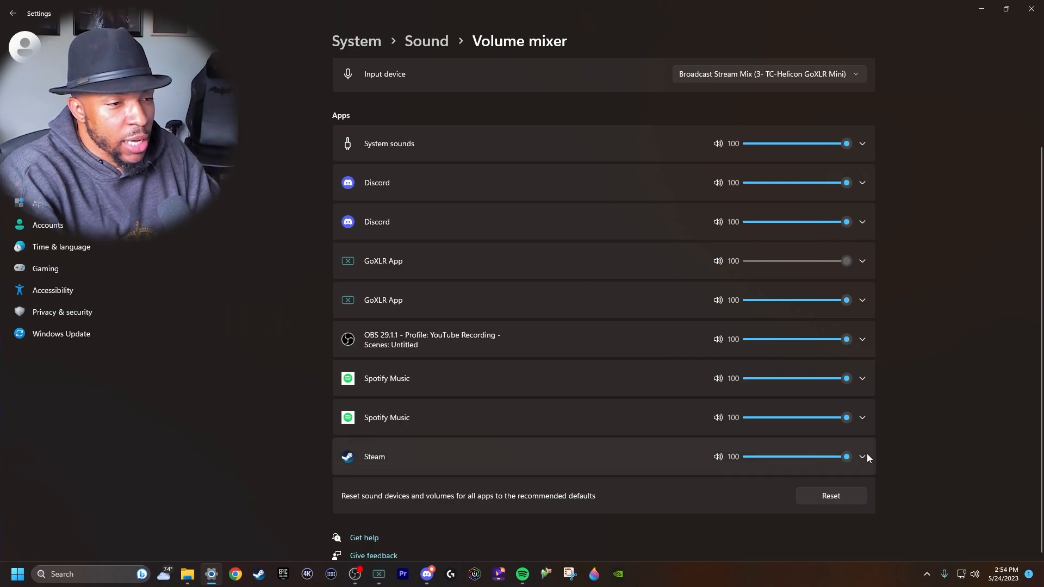
left_click(862, 456)
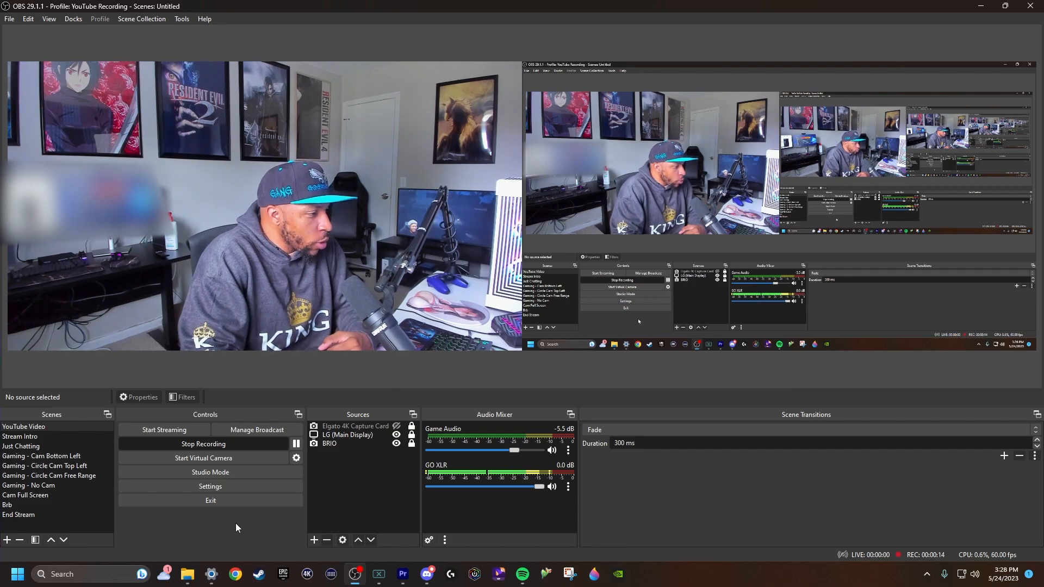
Go to the OBS Output settings and show the Recording options with its audio track checkboxes.
left_click(210, 486)
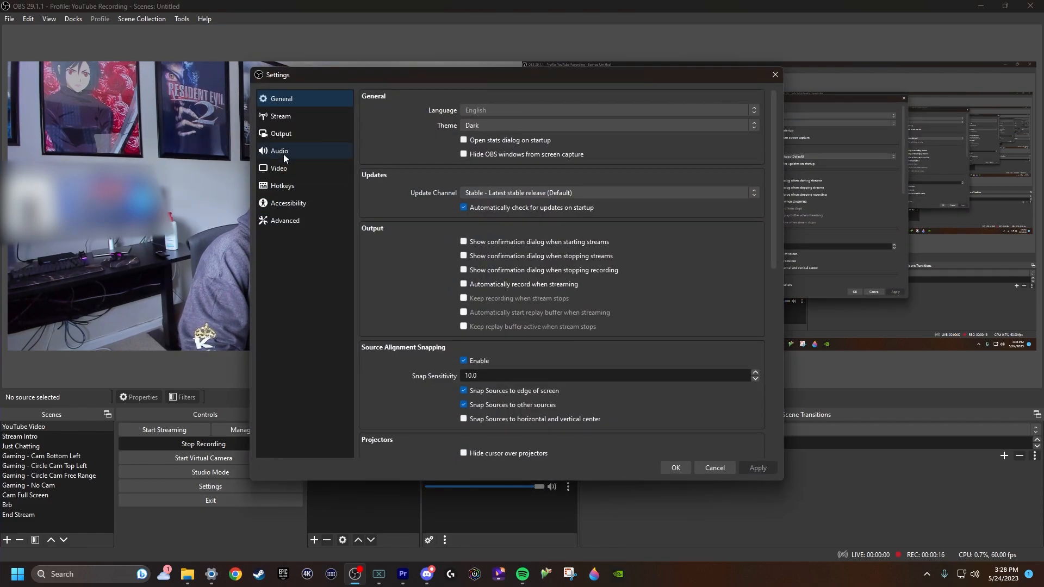
left_click(280, 133)
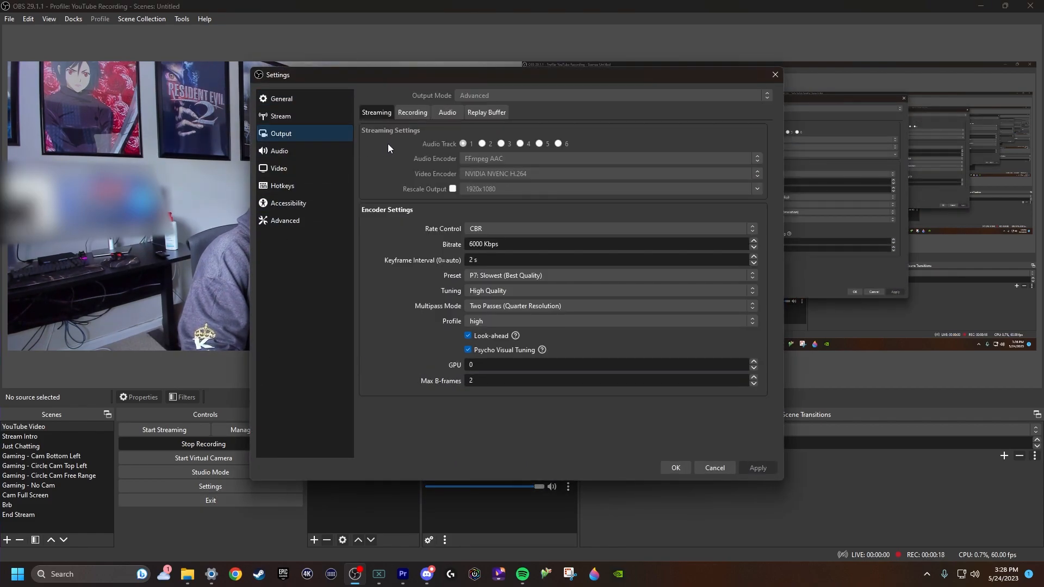
left_click(414, 112)
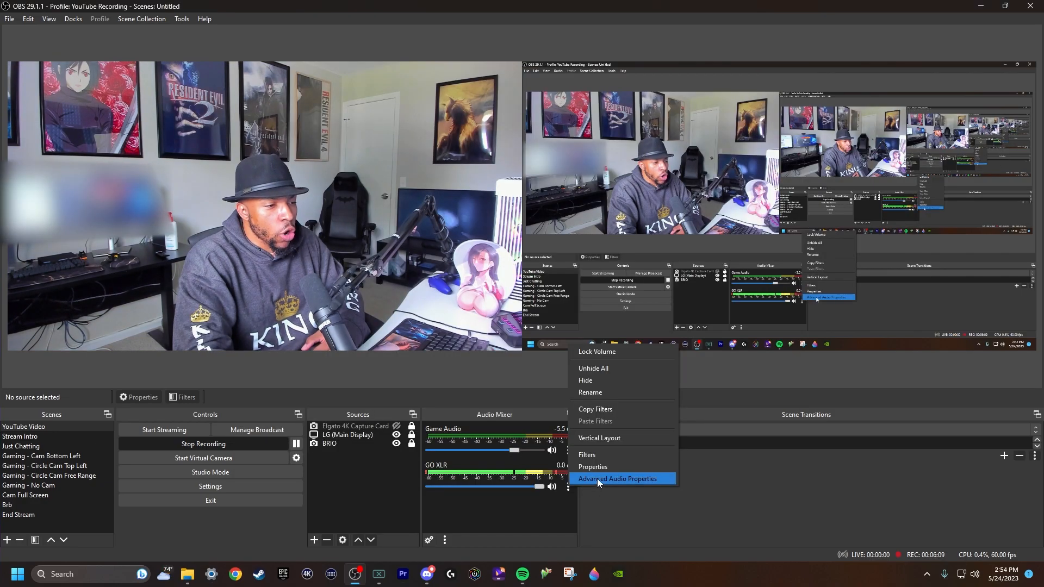
In Advanced Audio Properties, assign GO XLR to tracks 1–2 and Game Audio to tracks 1 and 3.
left_click(618, 479)
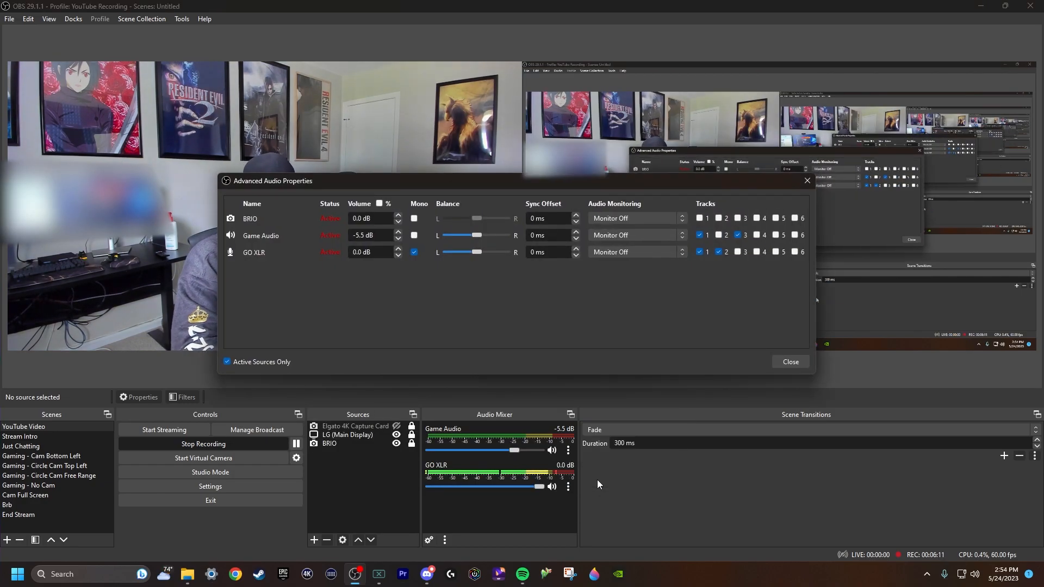
mouse_move(467, 298)
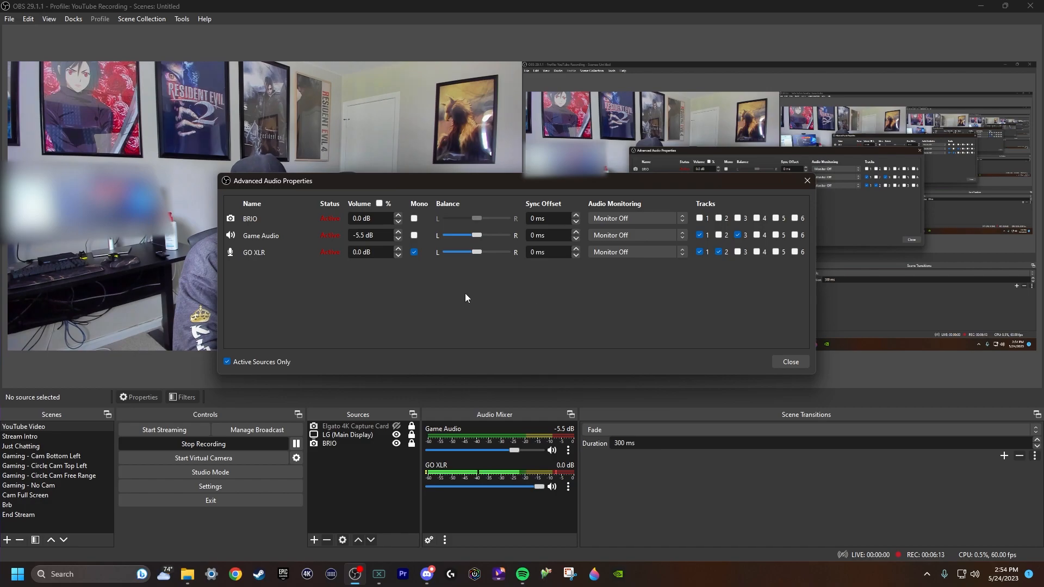
mouse_move(263, 259)
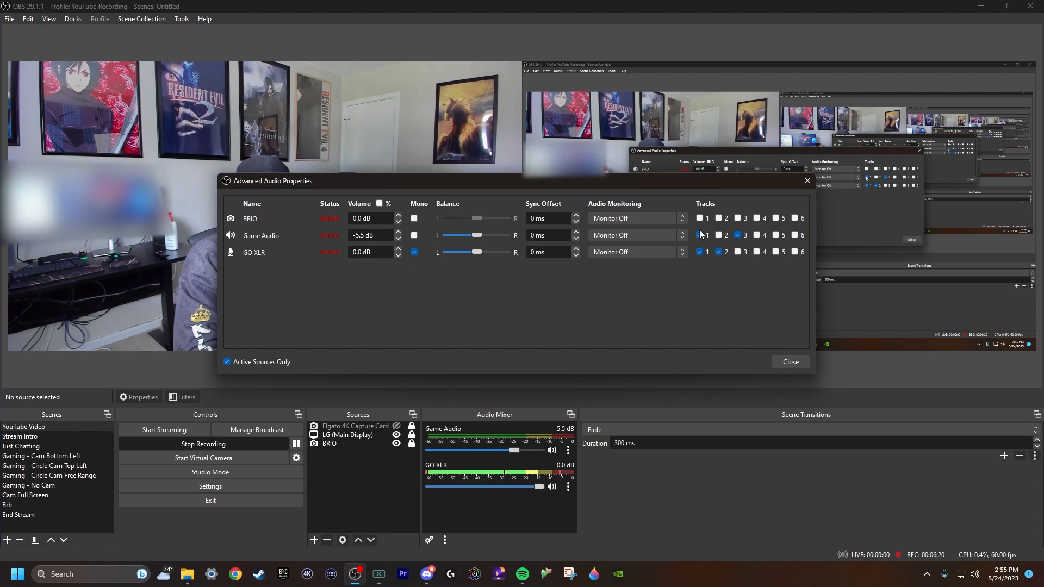
left_click(699, 235)
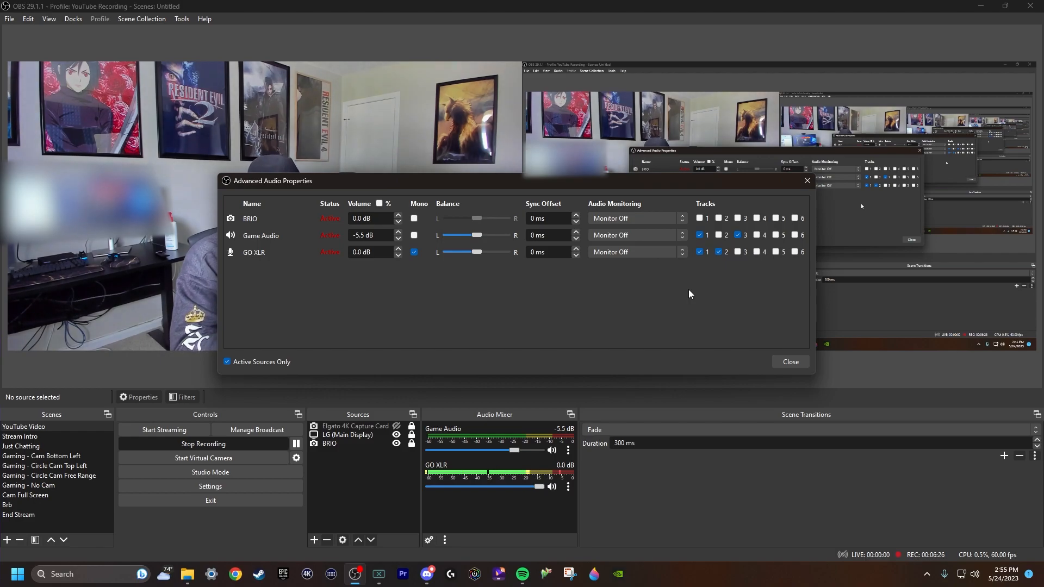
left_click(718, 252)
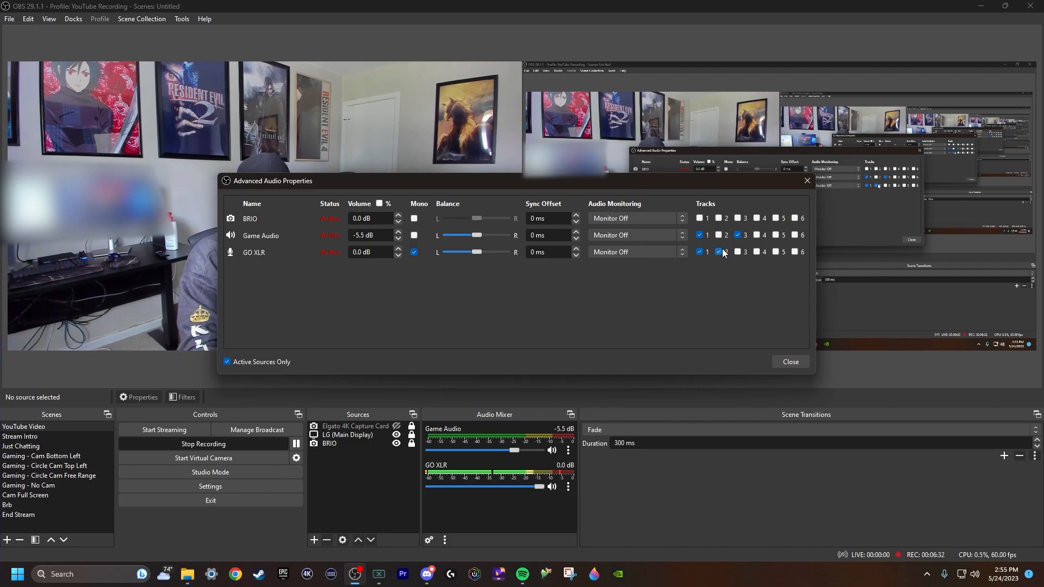
left_click(718, 253)
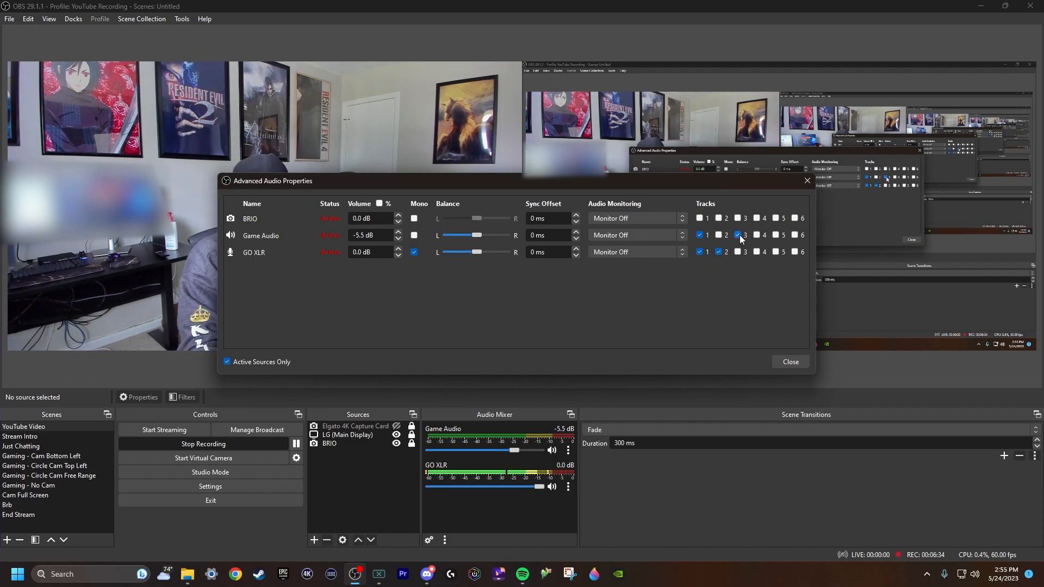
left_click(718, 252)
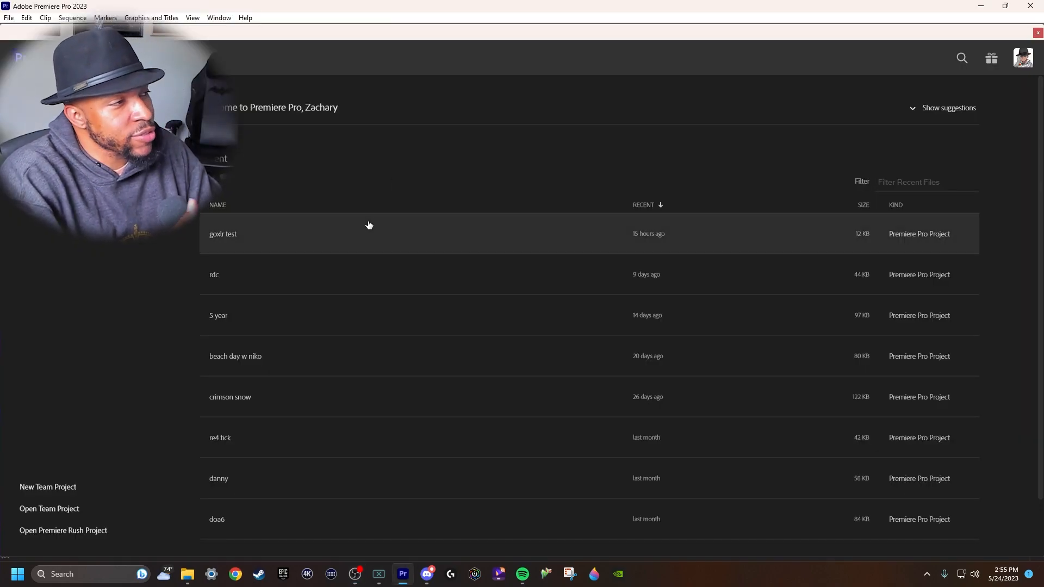
double_click(224, 234)
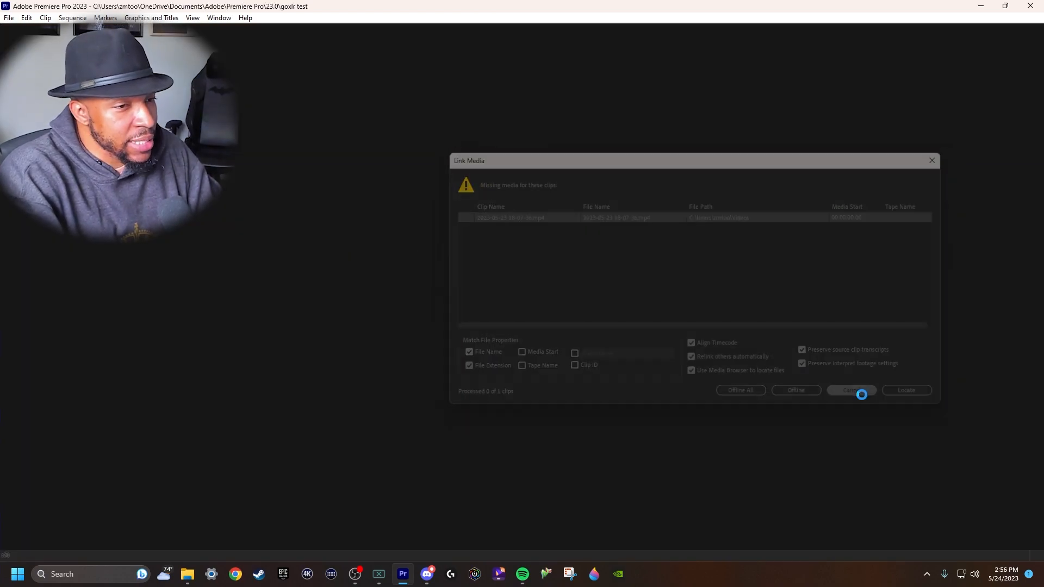
left_click(852, 390)
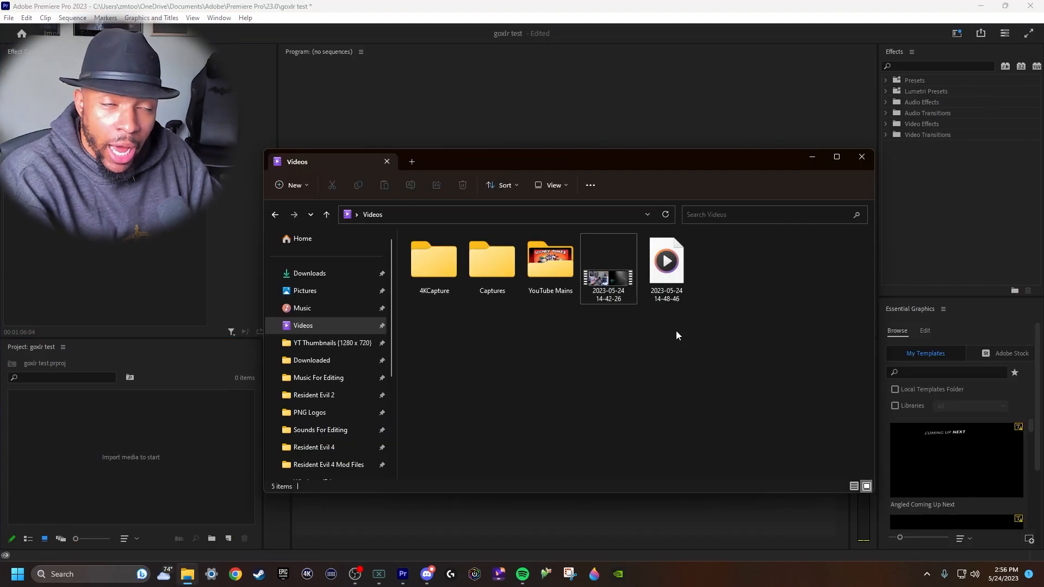
left_click_drag(607, 267, 125, 433)
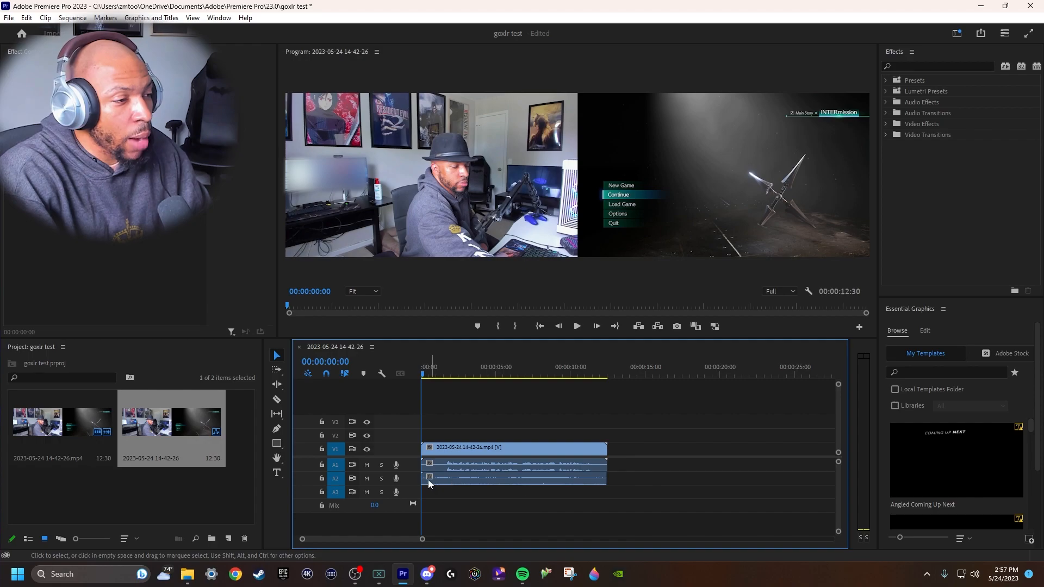
Play the sequence while muting A2 and then A1 to hear mic and game audio separately.
left_click(367, 478)
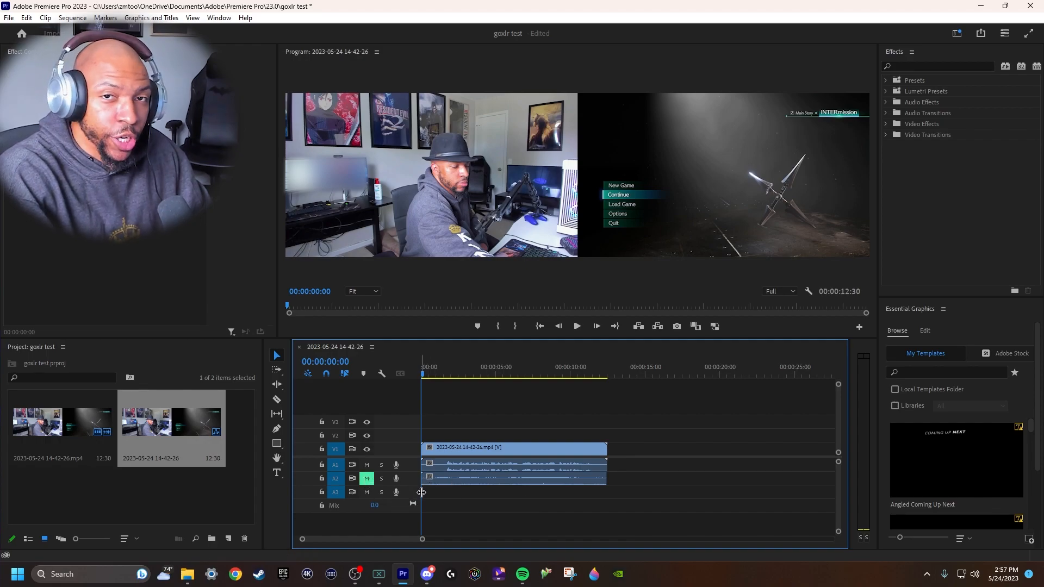
left_click(577, 327)
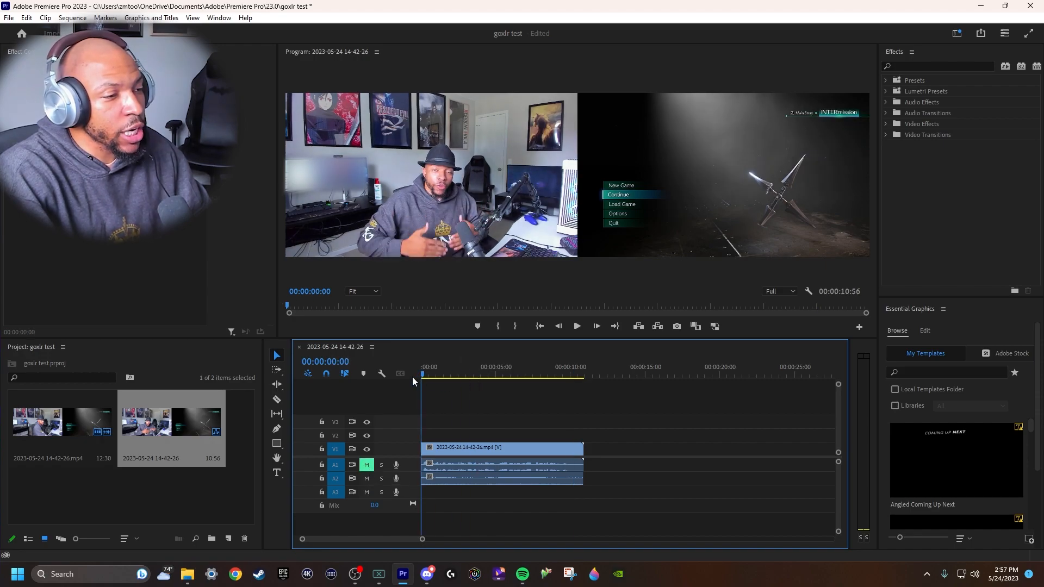
left_click(576, 327)
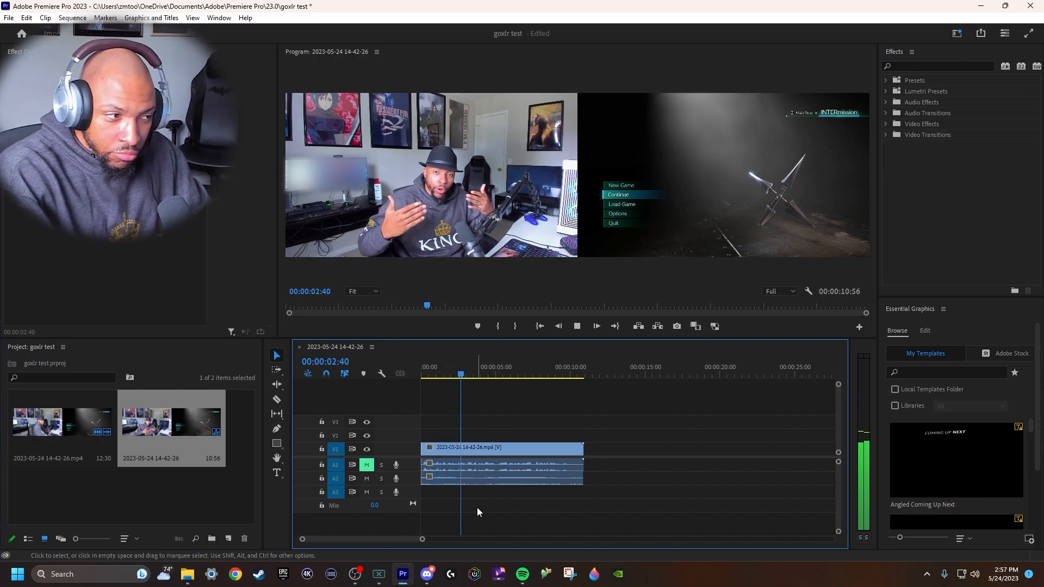
left_click(366, 464)
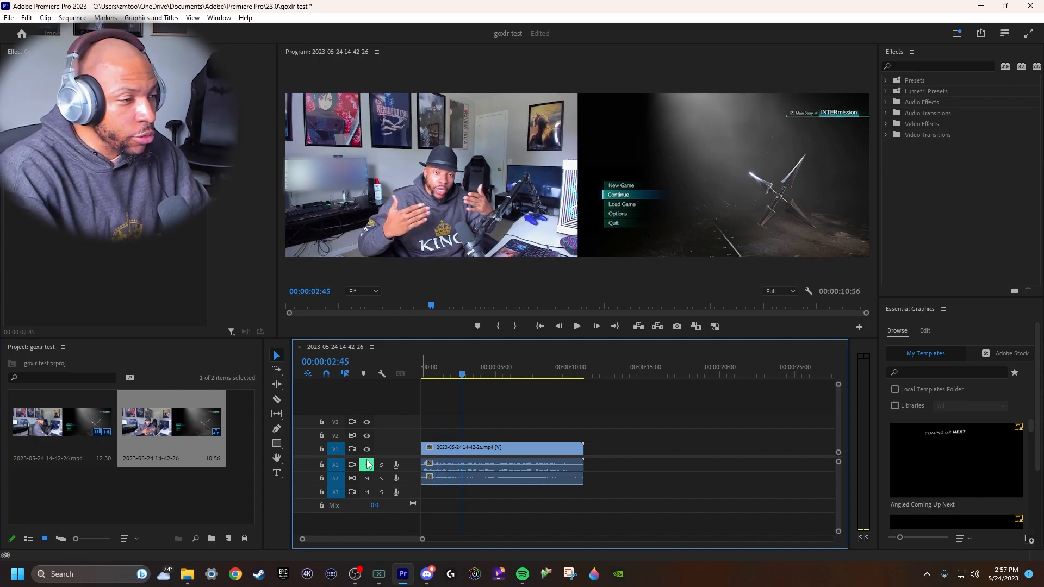
left_click(576, 327)
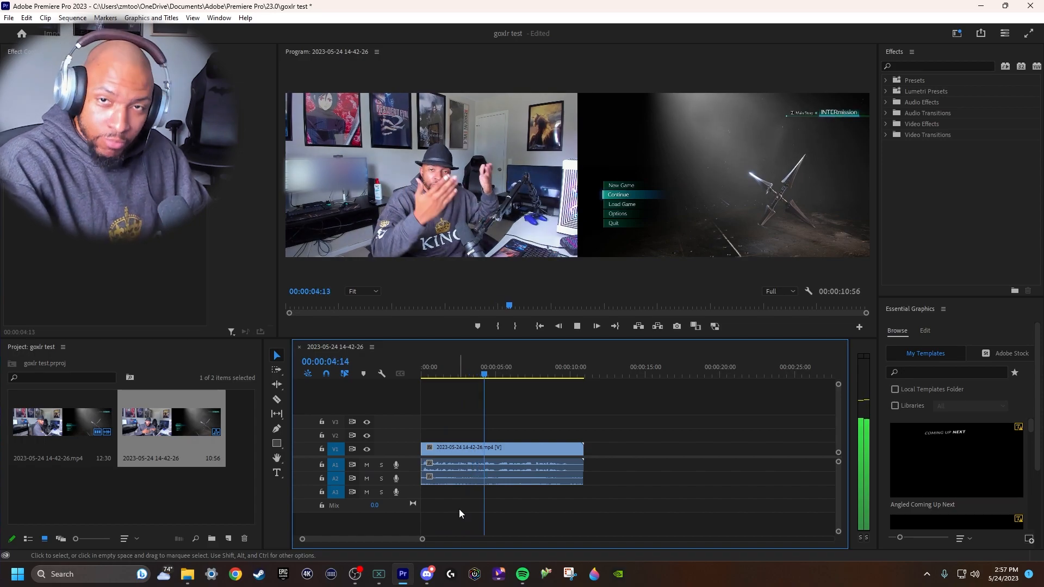